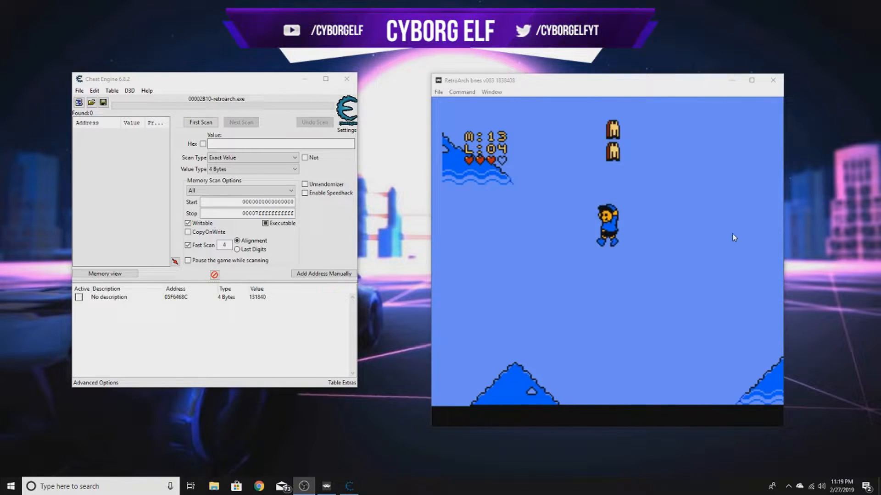
Step: Describe the tracked address as 'Health', then reload RetroArch's saved state
left_click_drag(107, 79, 186, 94)
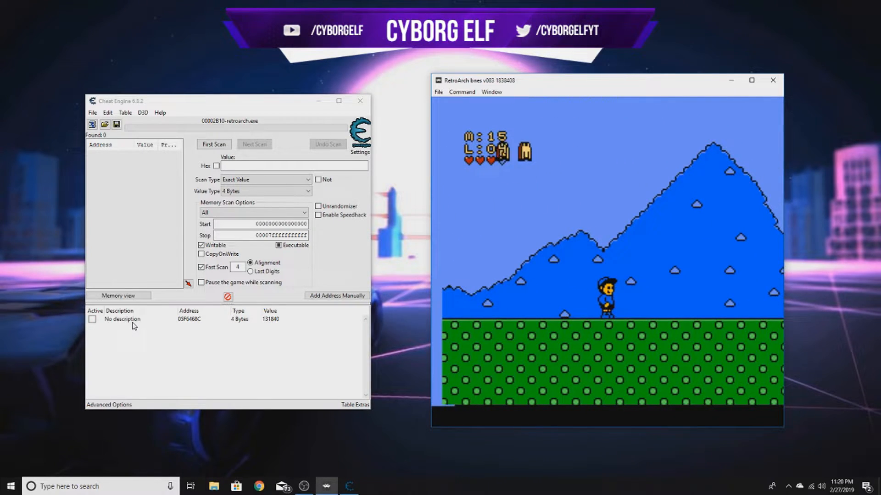
type("Hea")
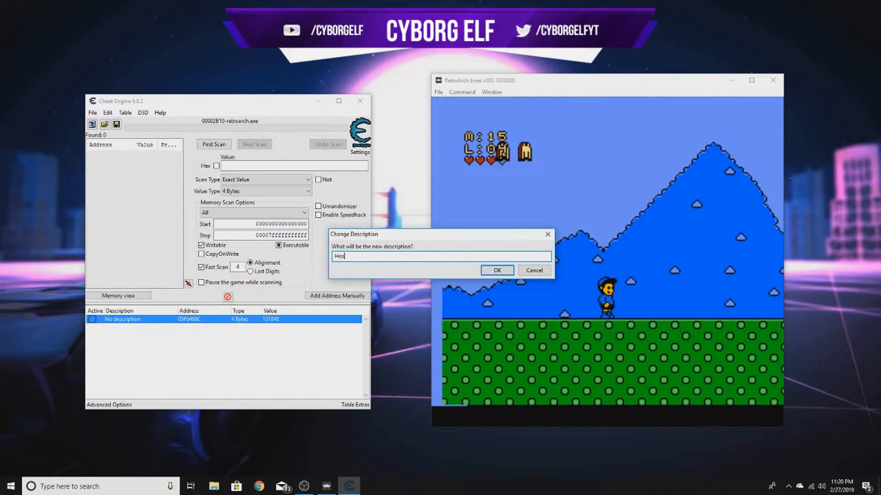
left_click(496, 270)
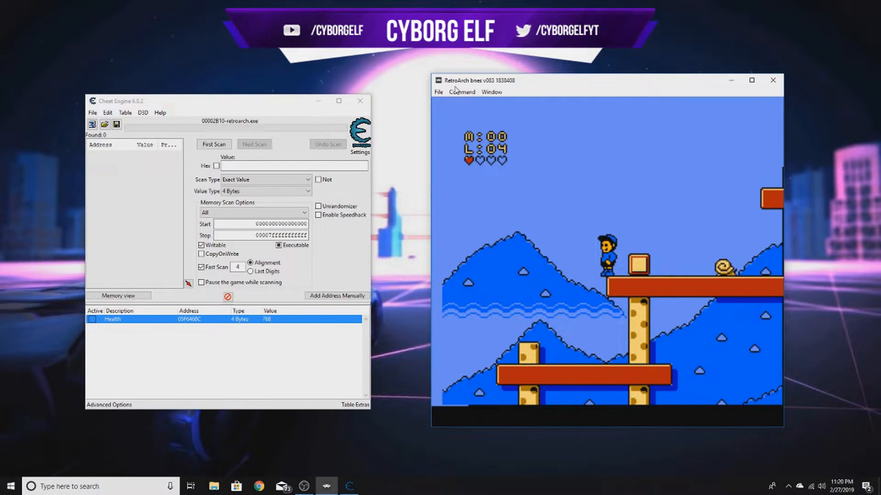
left_click(461, 92)
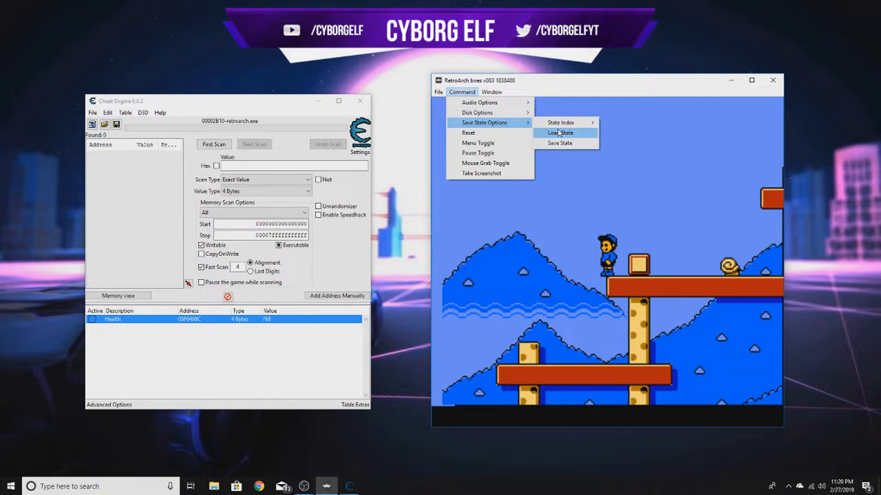
left_click(559, 133)
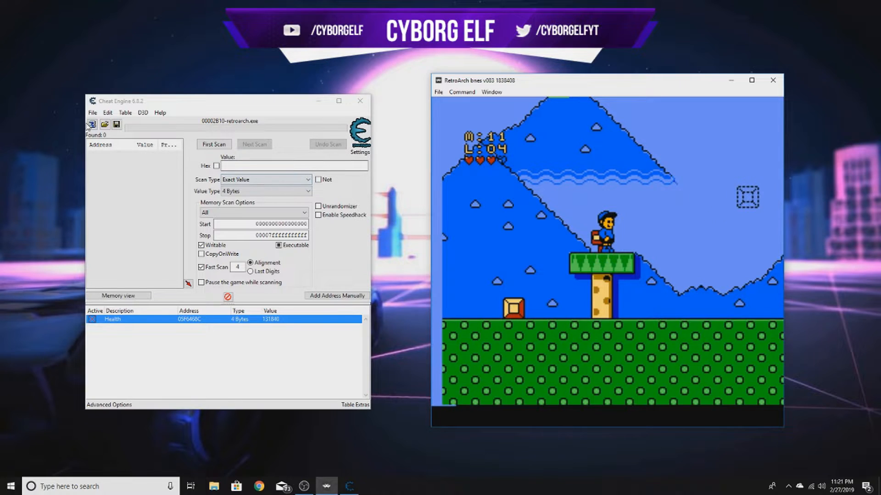
left_click(91, 124)
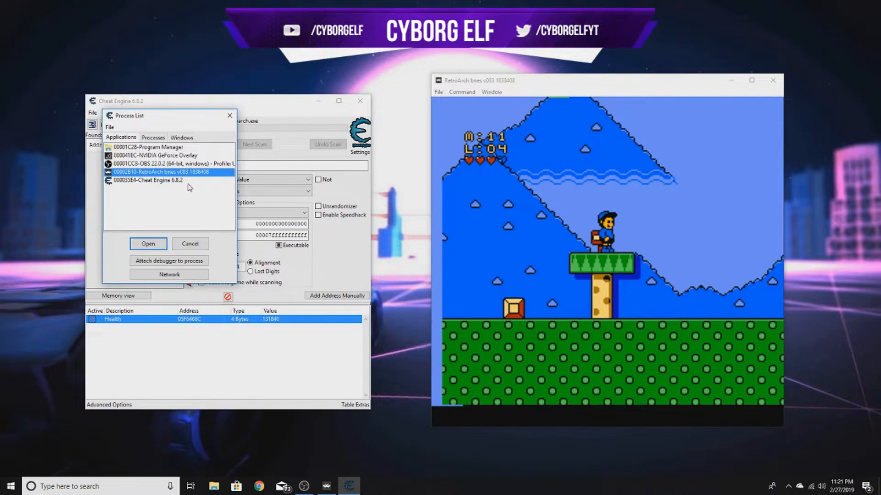
left_click(148, 243)
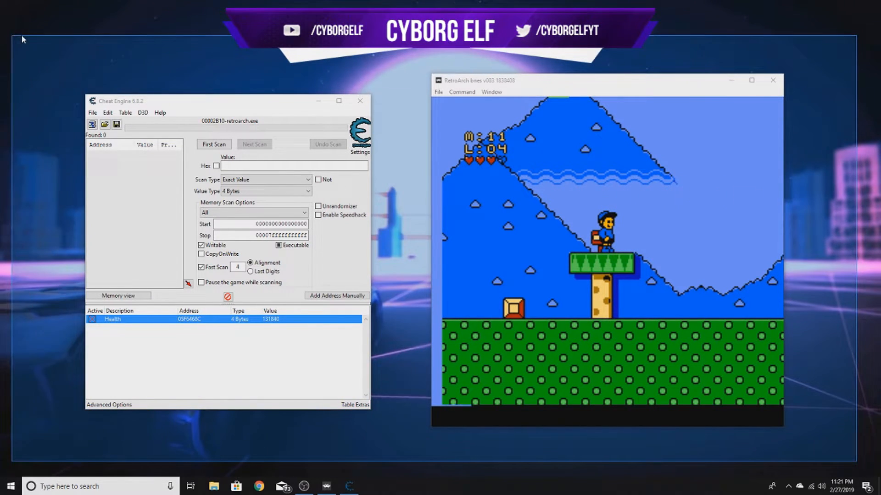
mouse_move(362, 326)
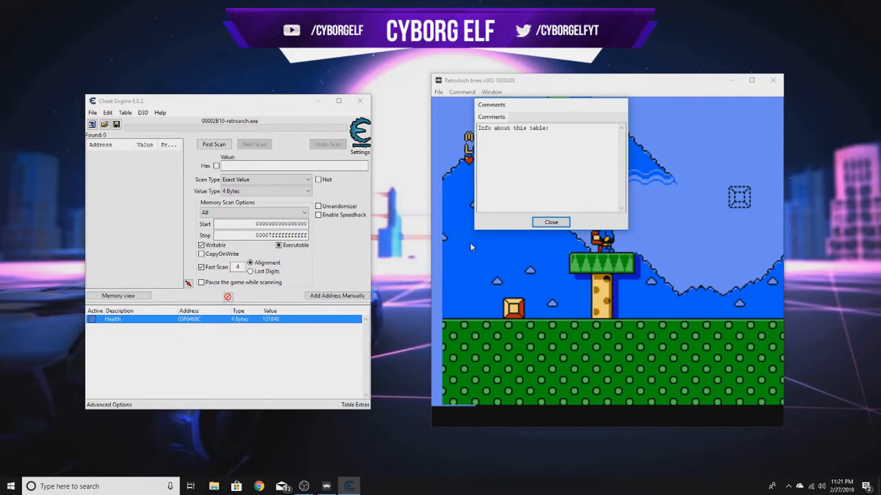
left_click(550, 222)
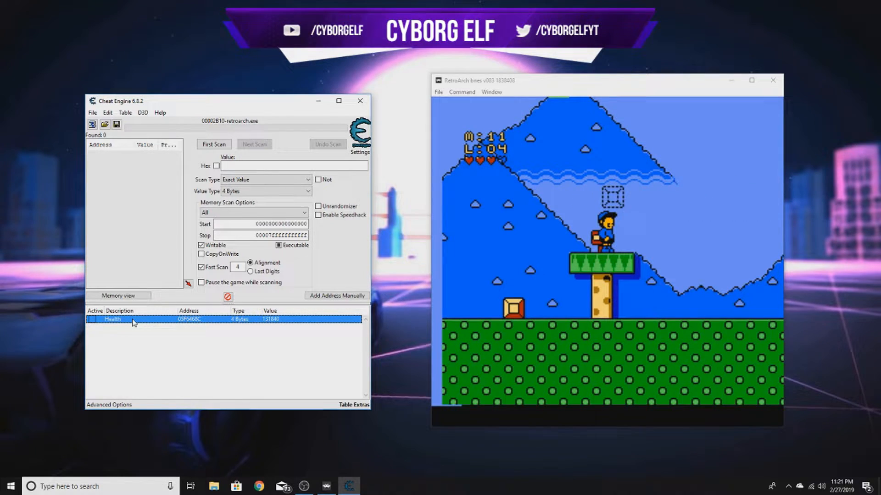
Step: Give the Health entry an Alt+1 hotkey that sets its value to 131584
right_click(112, 319)
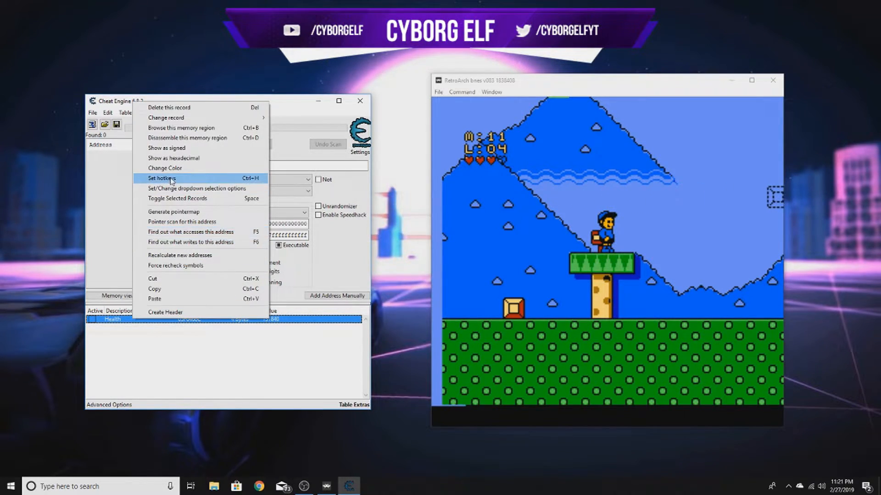
left_click(162, 178)
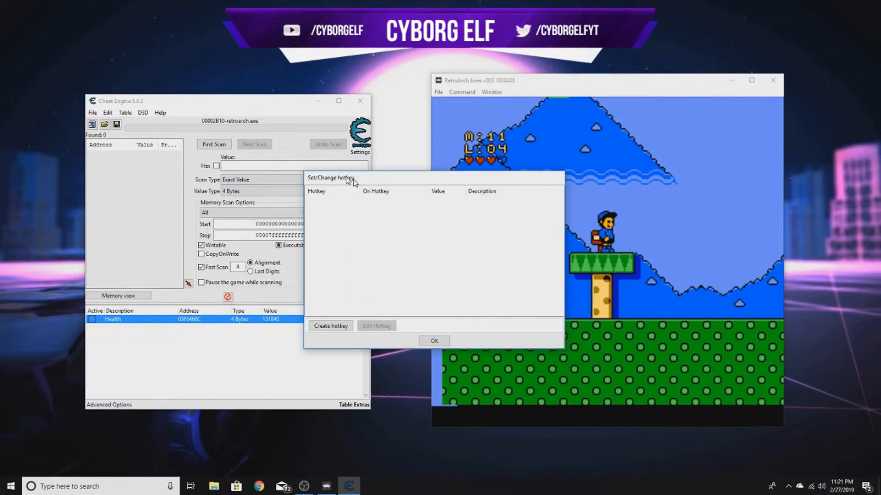
left_click(330, 326)
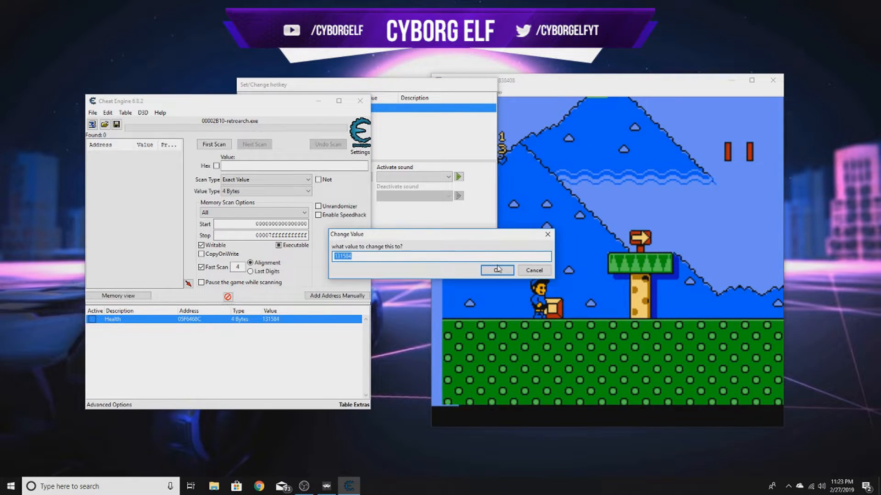
left_click(496, 270)
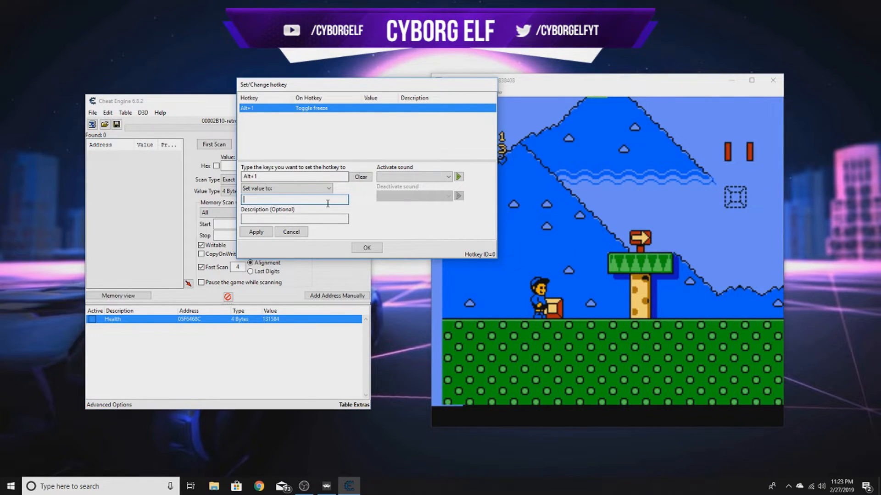
left_click(255, 231)
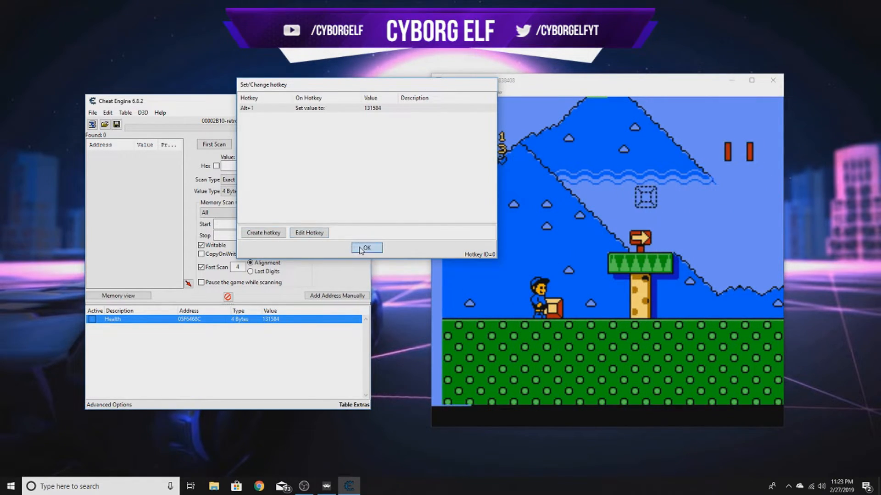
left_click(366, 248)
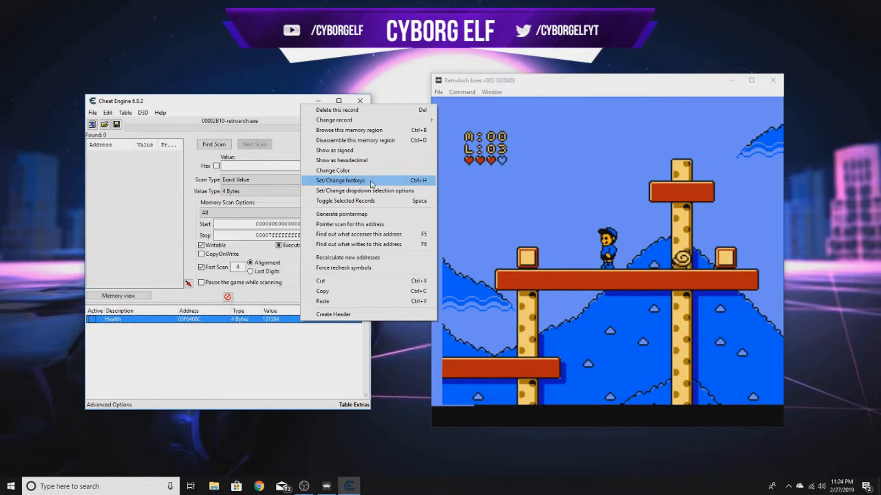
Step: Add a second Health hotkey, Alt+2, that toggles freezing the value
left_click(339, 181)
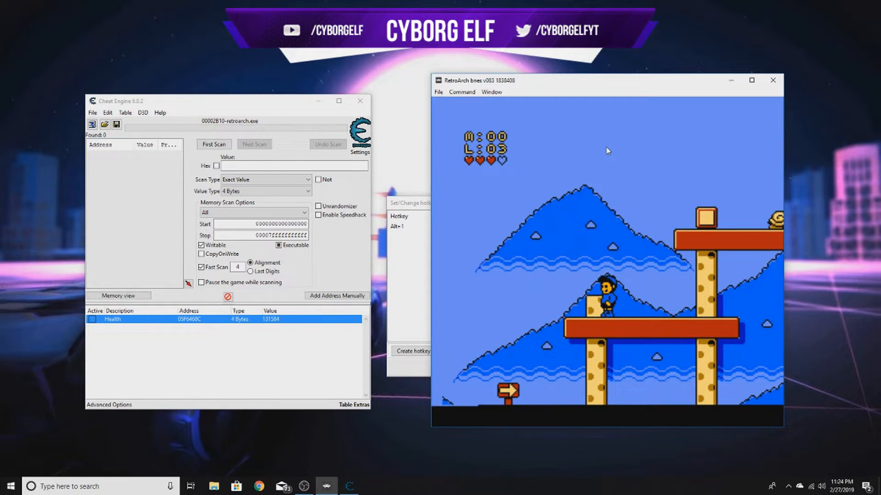
left_click(413, 351)
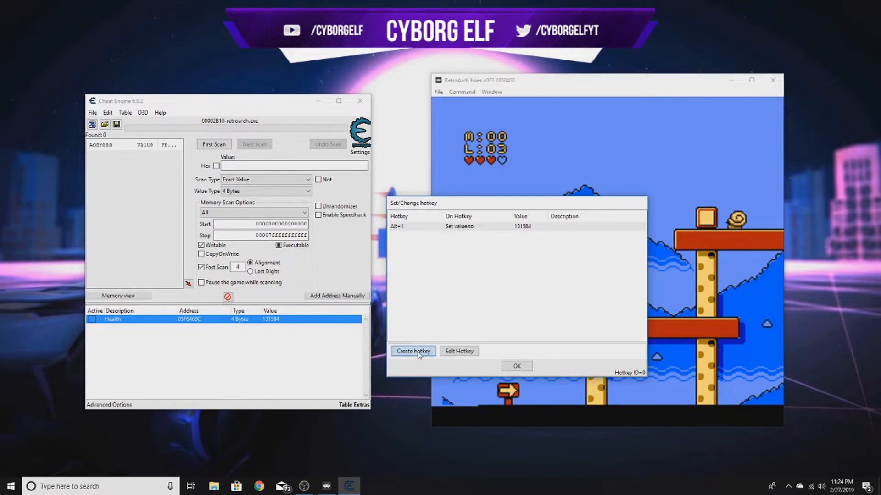
left_click(413, 351)
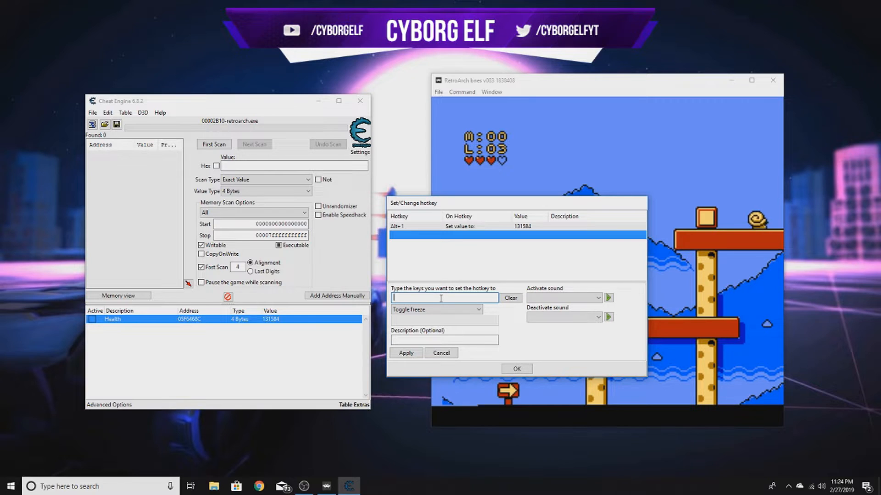
type("Alt+2")
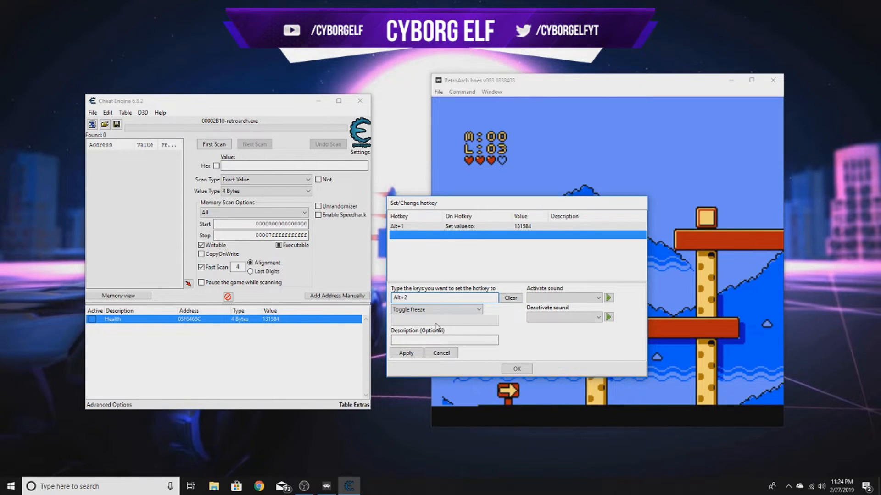
left_click(406, 353)
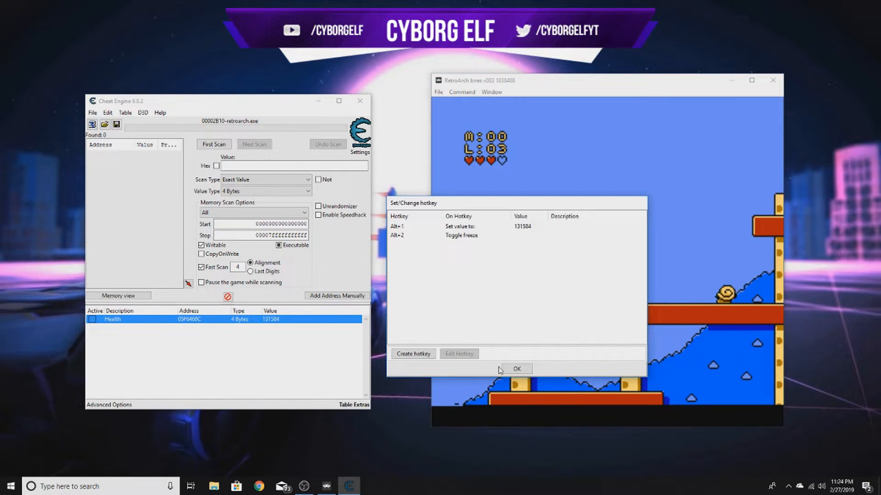
left_click(460, 236)
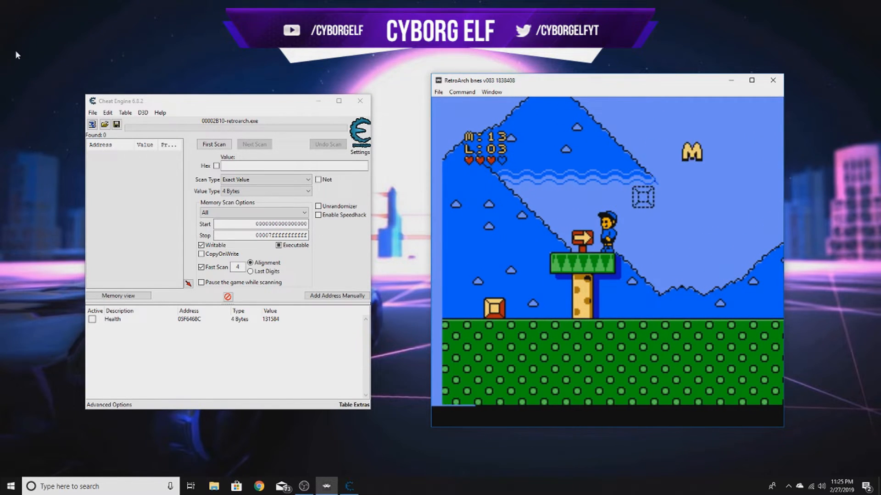
Step: Generate a generic trainer Lua script from the File menu
left_click(108, 113)
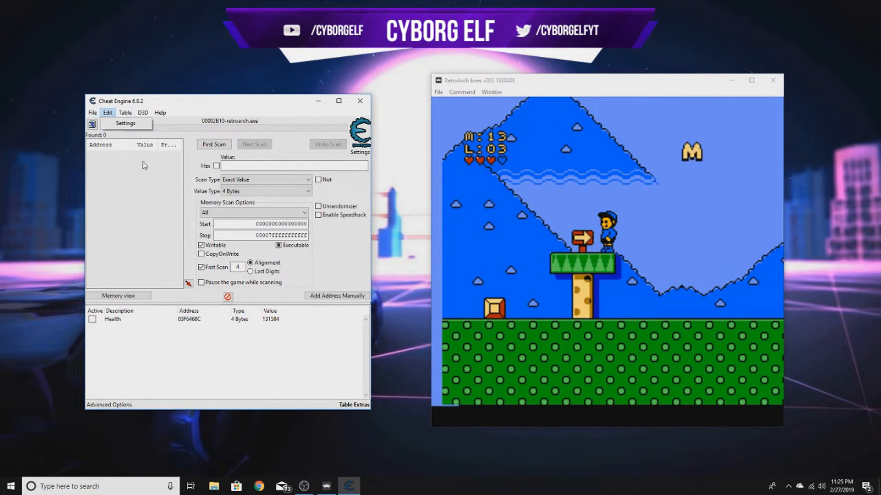
left_click(92, 112)
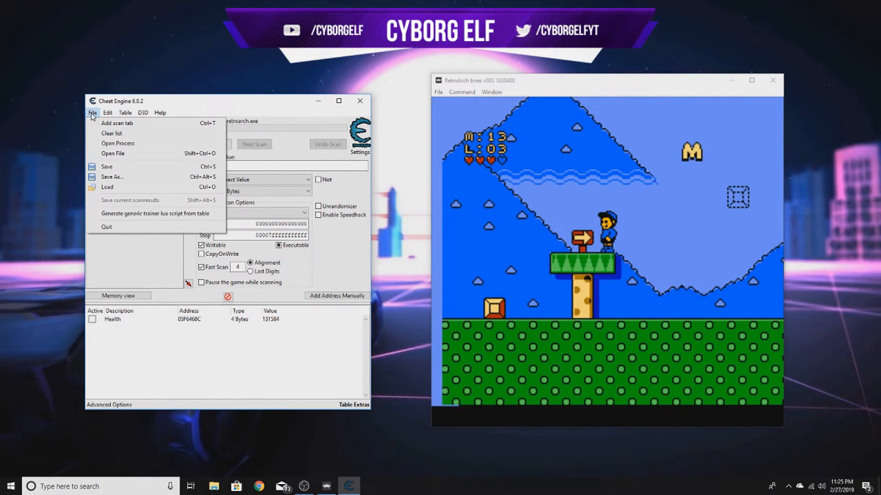
mouse_move(155, 213)
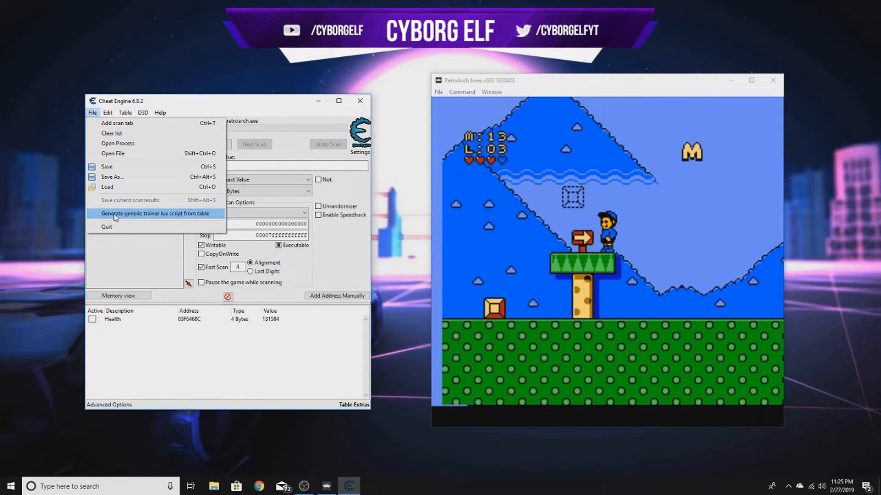
left_click(156, 213)
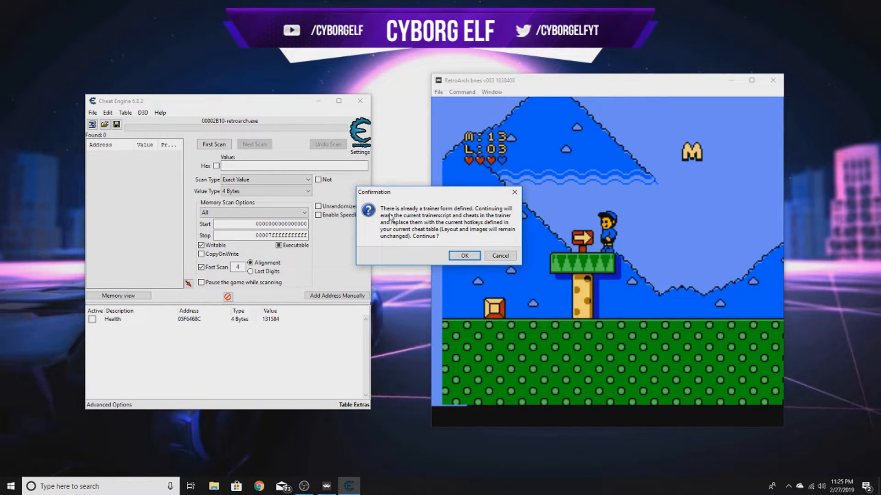
Step: Confirm replacing the trainer form and drag the trainer preview over the game
left_click(463, 255)
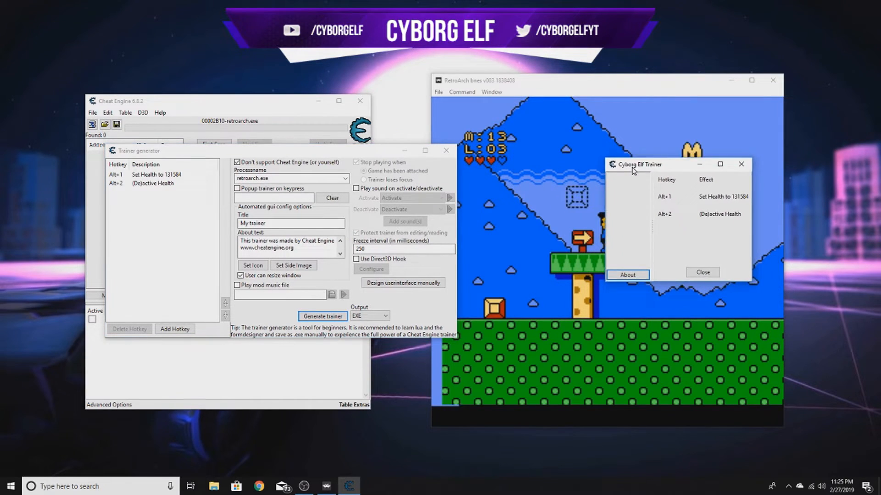
left_click_drag(638, 164, 508, 144)
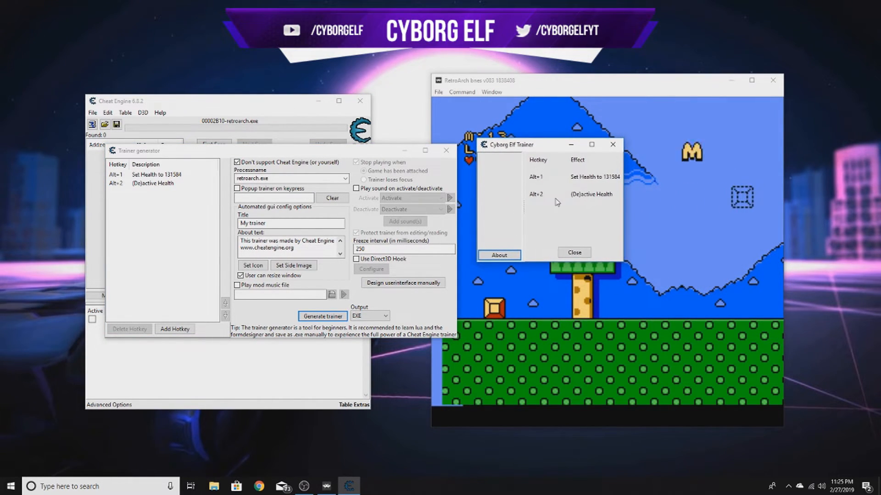
mouse_move(598, 200)
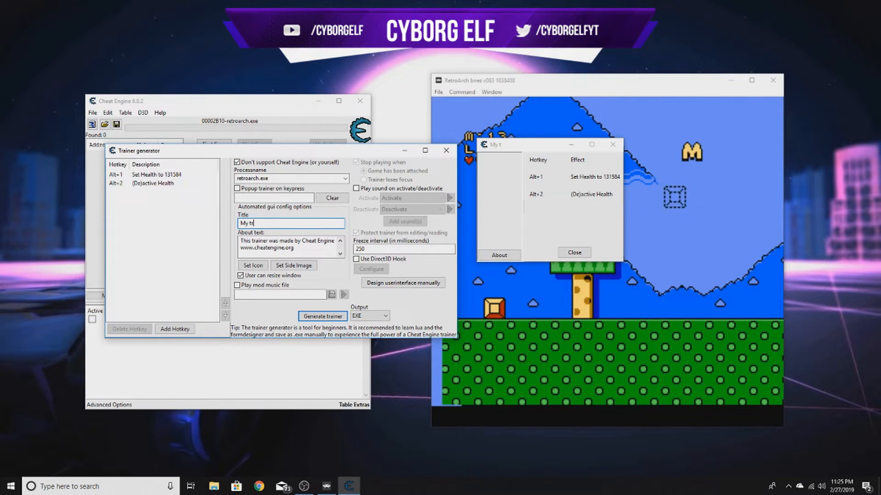
Step: Enter 'Cyborg Elf :D' as the trainer title and 'For youtube :D' as its about text
type("Cyborg")
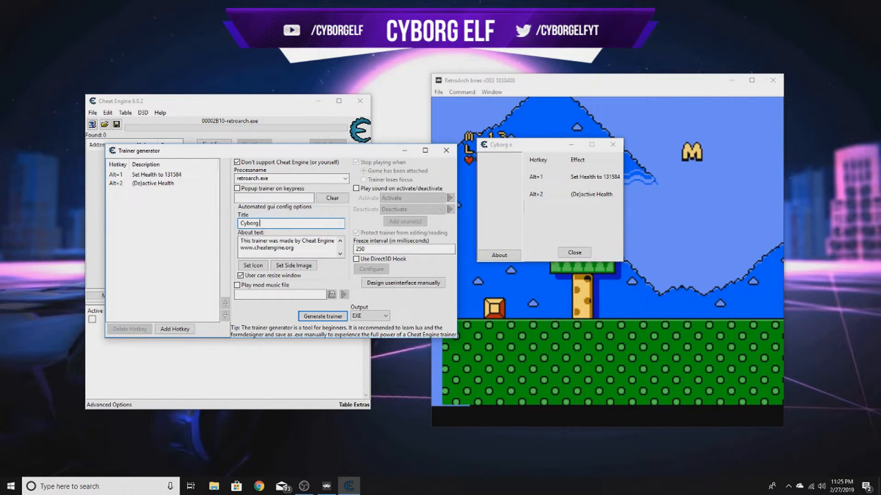
type("Elf :D")
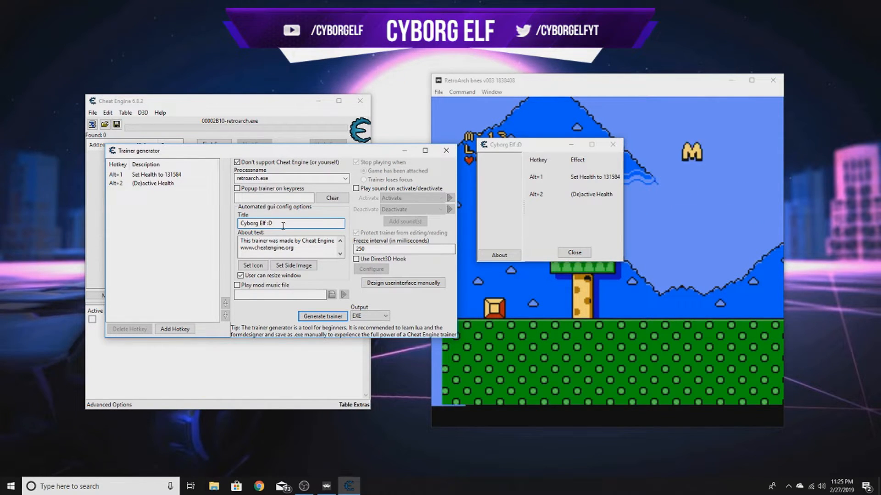
triple_click(286, 244)
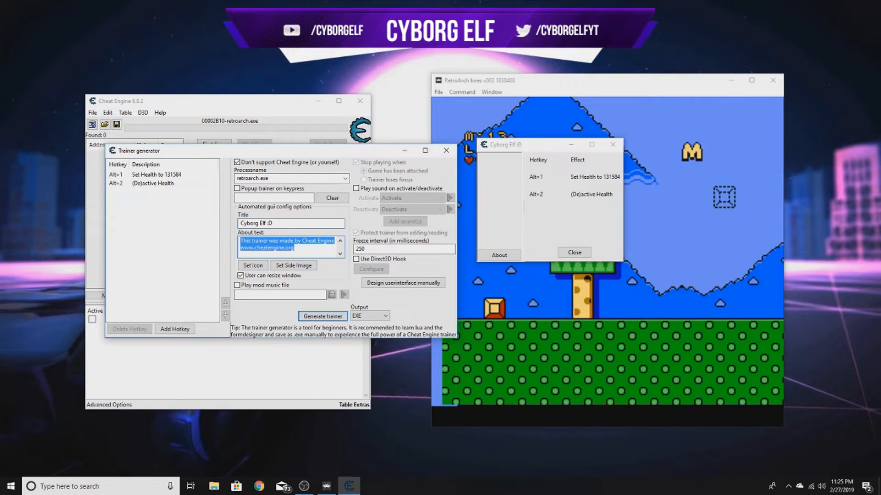
type("For youtube :D")
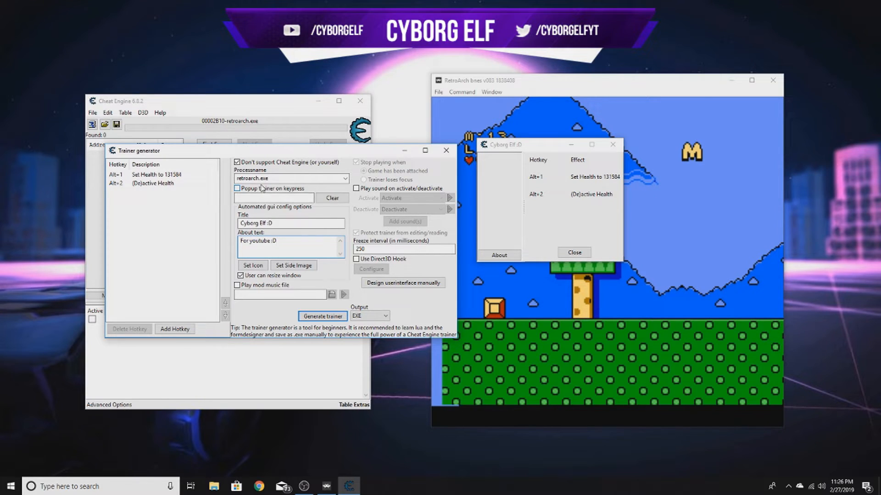
left_click(291, 178)
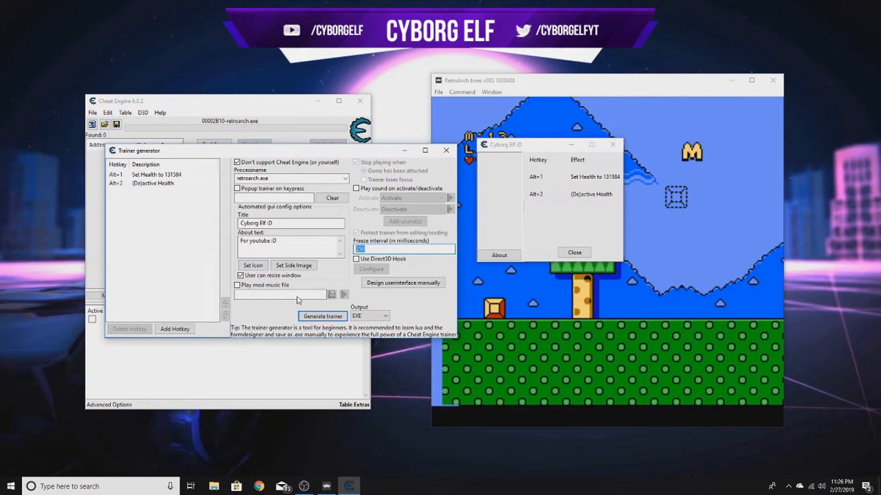
Step: Leave mod music off, choose EXE output, and start generating the trainer
left_click(237, 285)
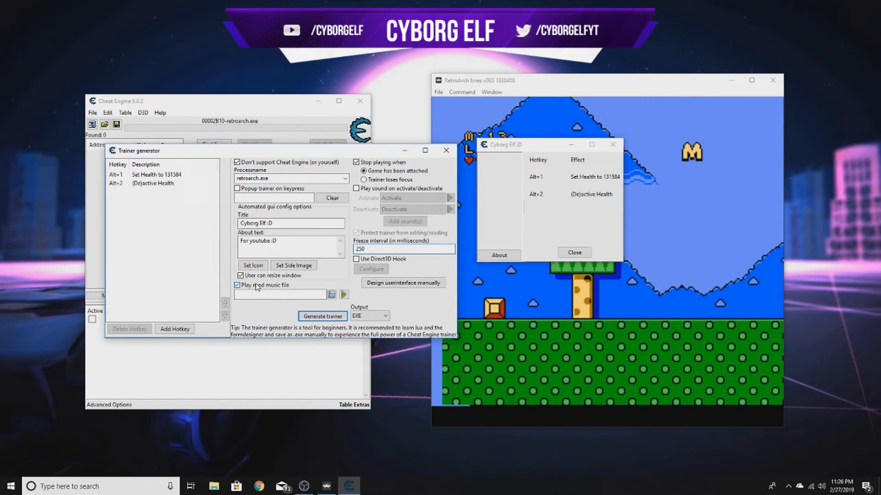
left_click(237, 285)
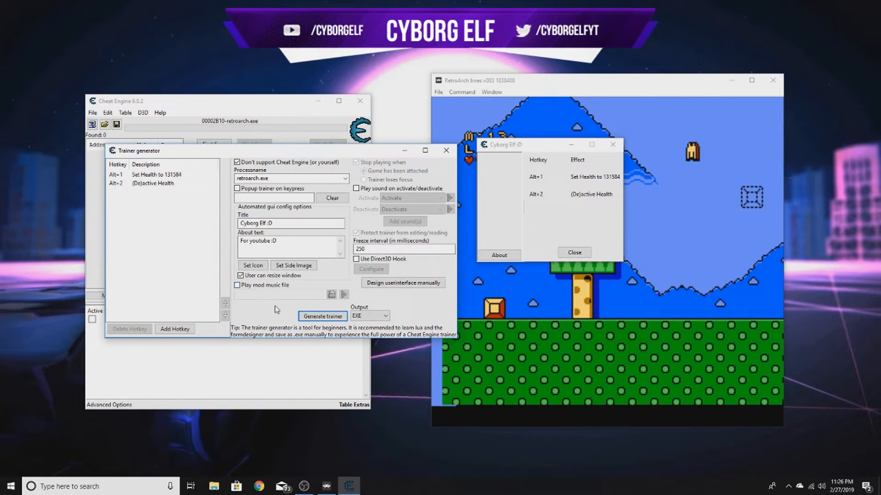
left_click(385, 316)
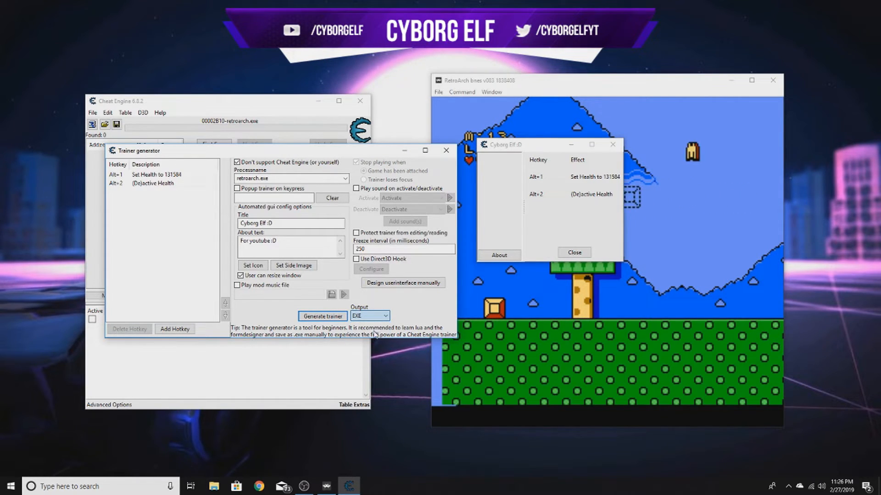
left_click(385, 316)
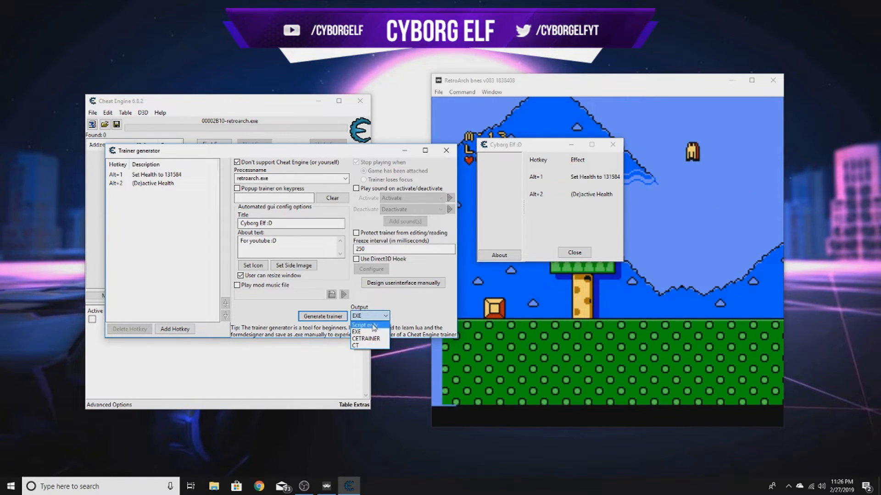
left_click(357, 330)
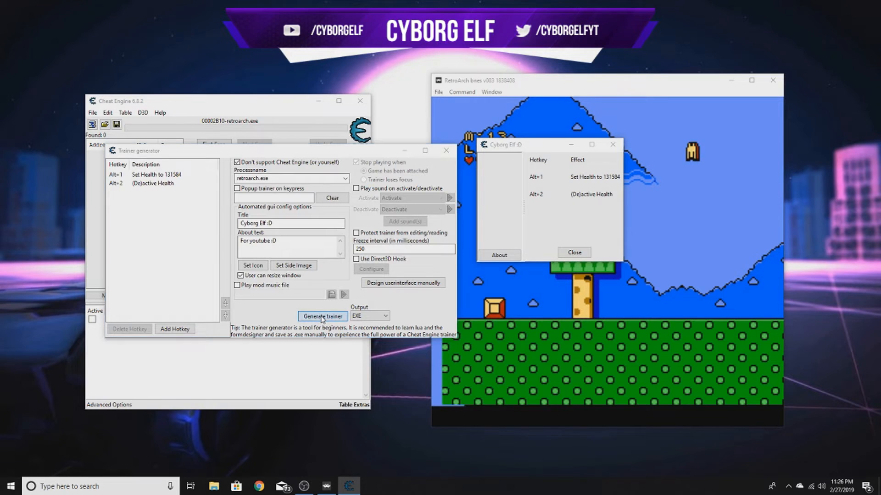
left_click(322, 316)
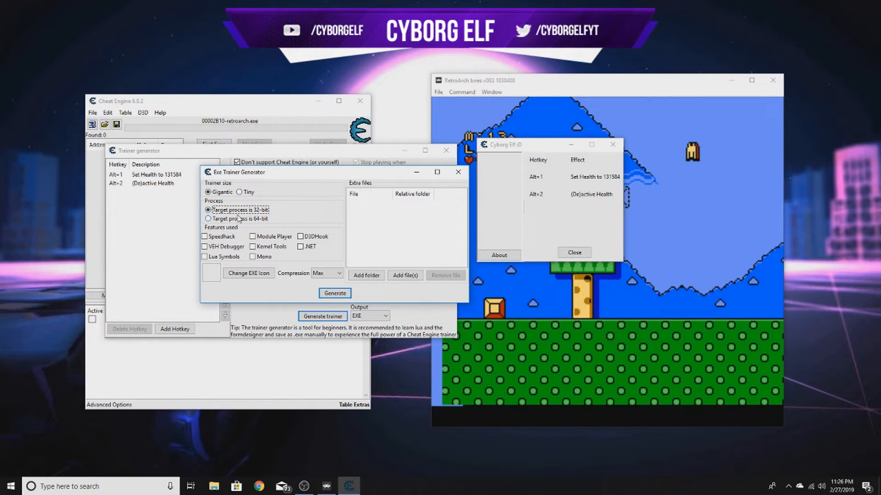
Step: Build trainer.EXE for a 64-bit target with D3DHook enabled, dismissing the icon error
left_click(208, 219)
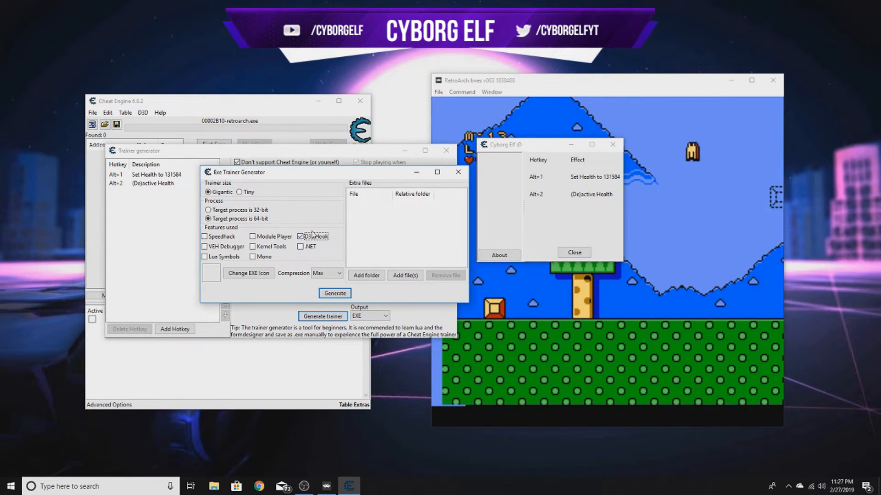
left_click(301, 236)
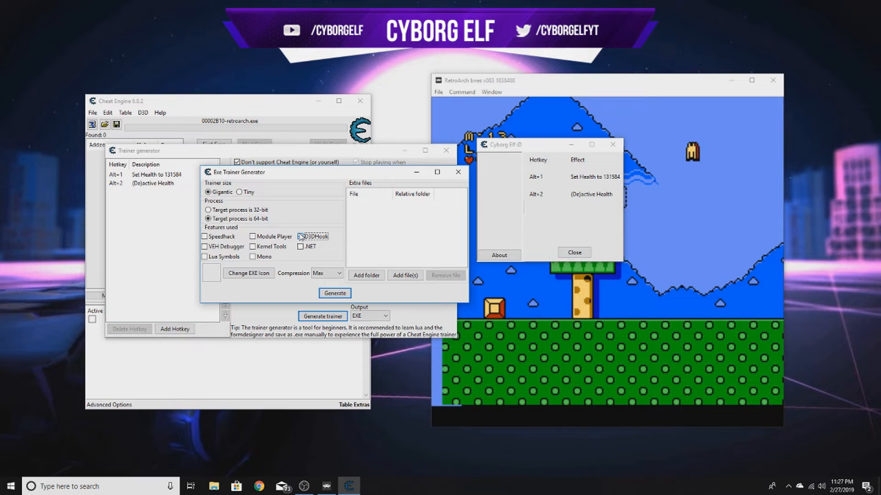
left_click(301, 236)
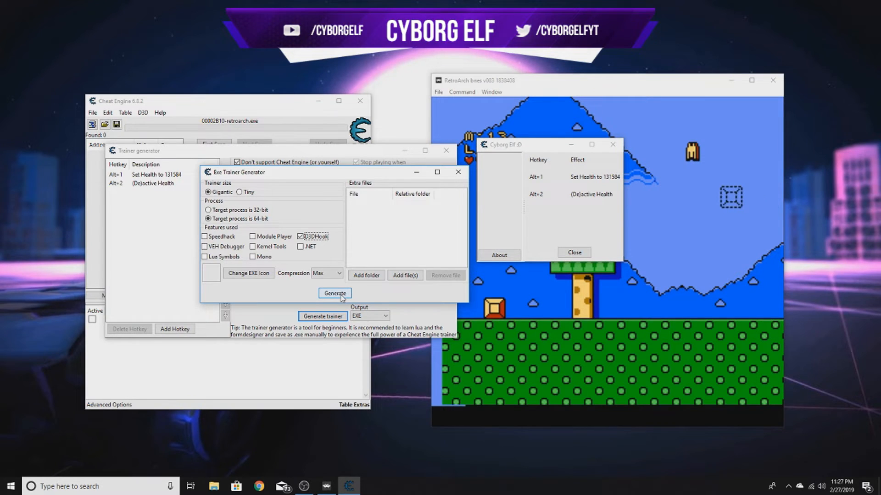
left_click(334, 293)
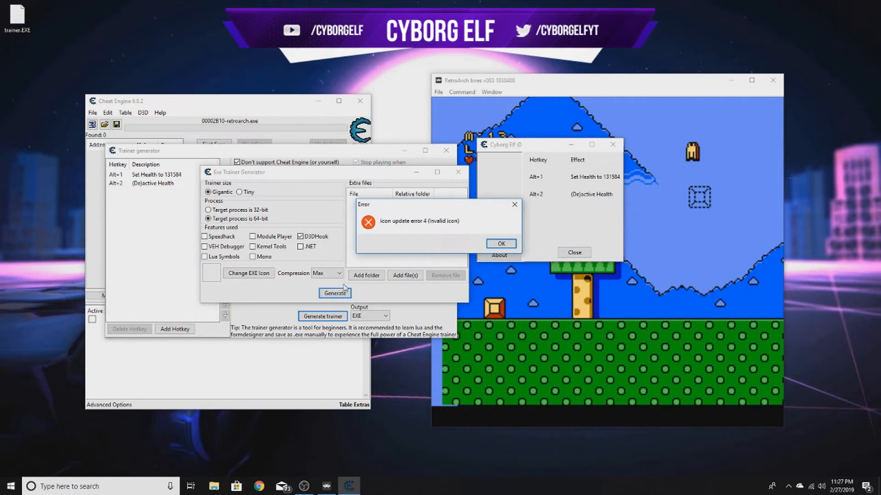
left_click(499, 243)
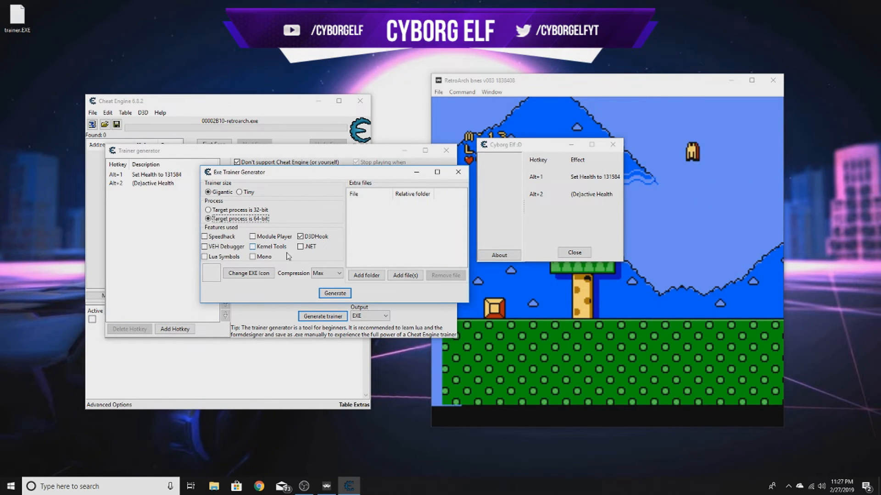
left_click(405, 276)
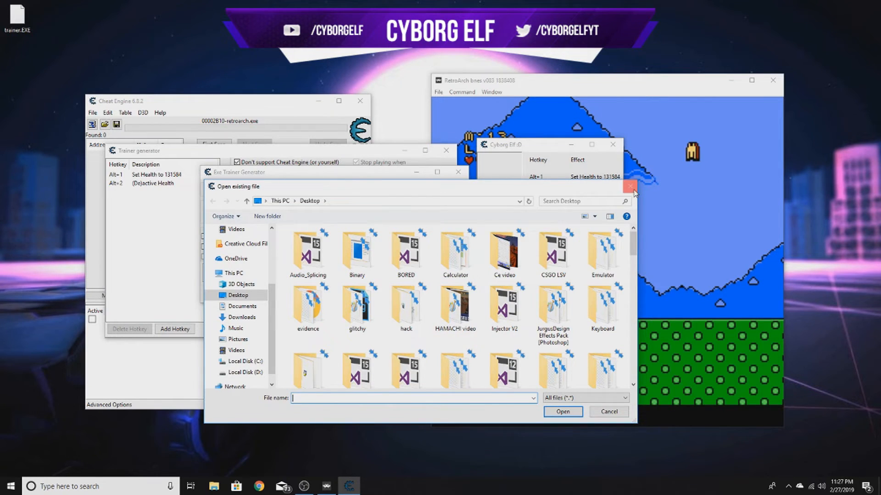
Step: Close the icon file picker without choosing a file
left_click(609, 412)
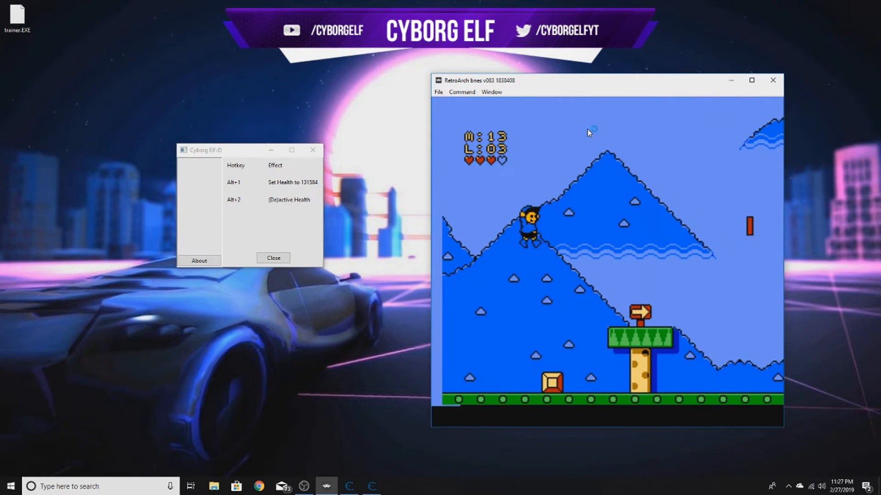
Step: View the 'For youtube :D' About message, then press Alt+1 to set Health to 131584
left_click(199, 260)
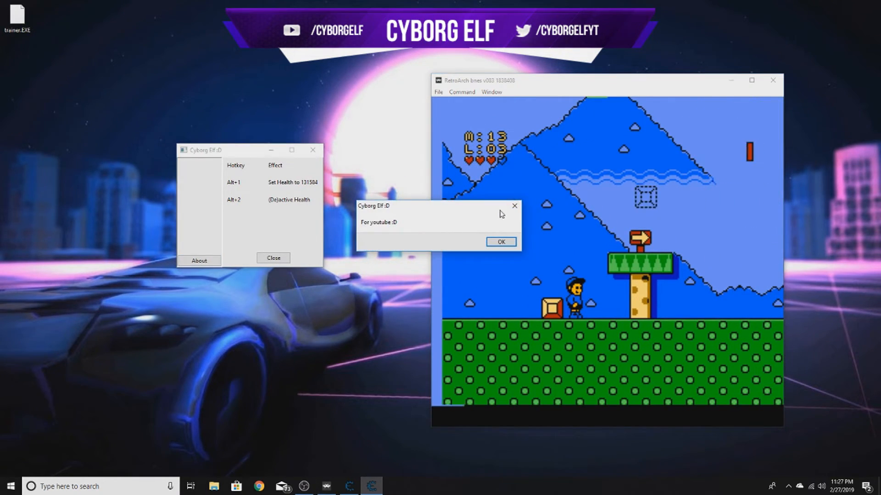
left_click(500, 242)
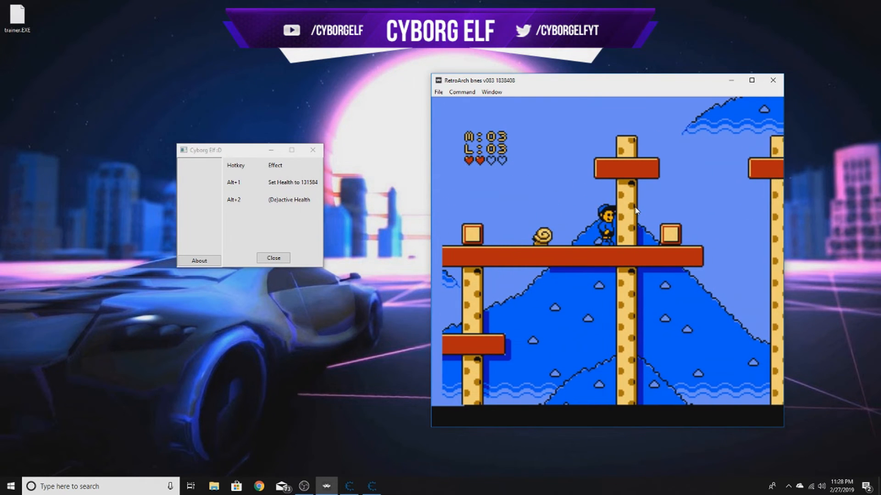
key("Alt+1")
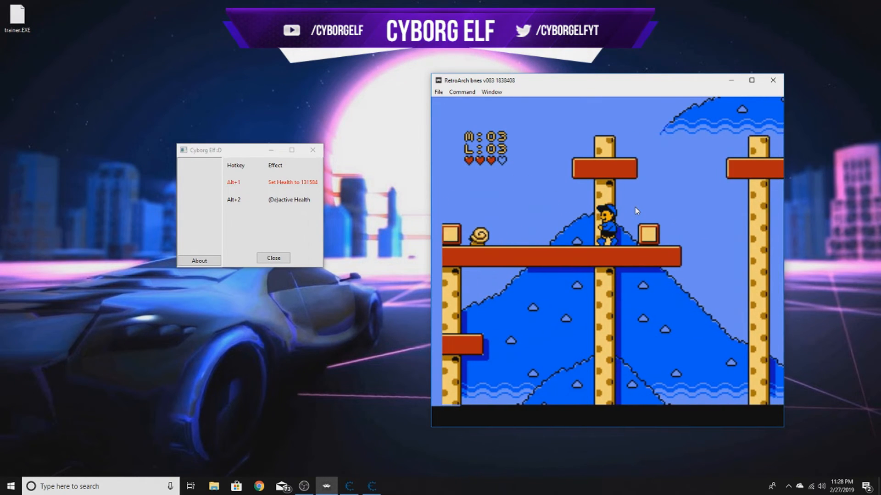